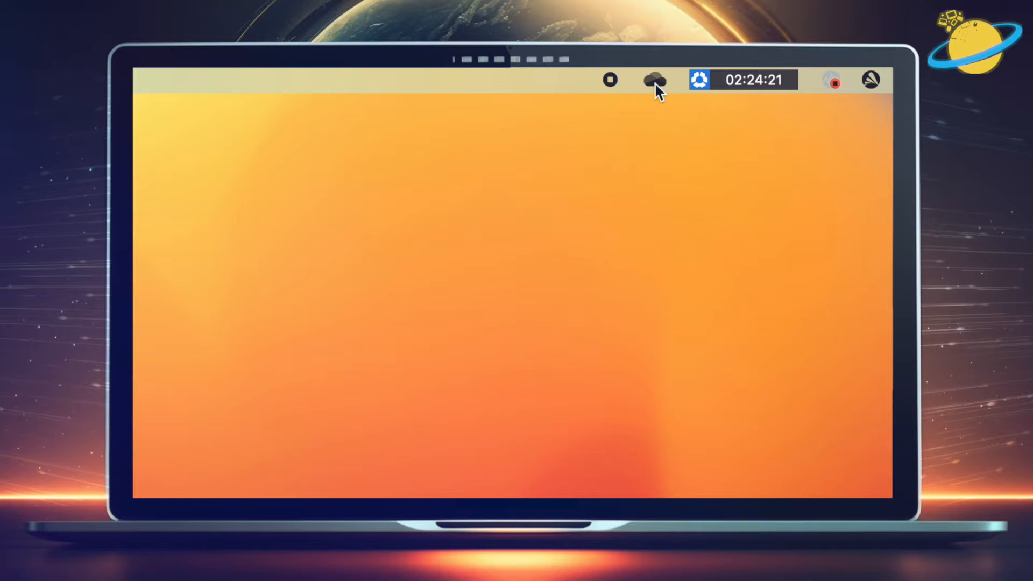
Open OneDrive Preferences from the menu-bar cloud icon's settings menu
{"action": "left_click", "coordinate": [653, 80]}
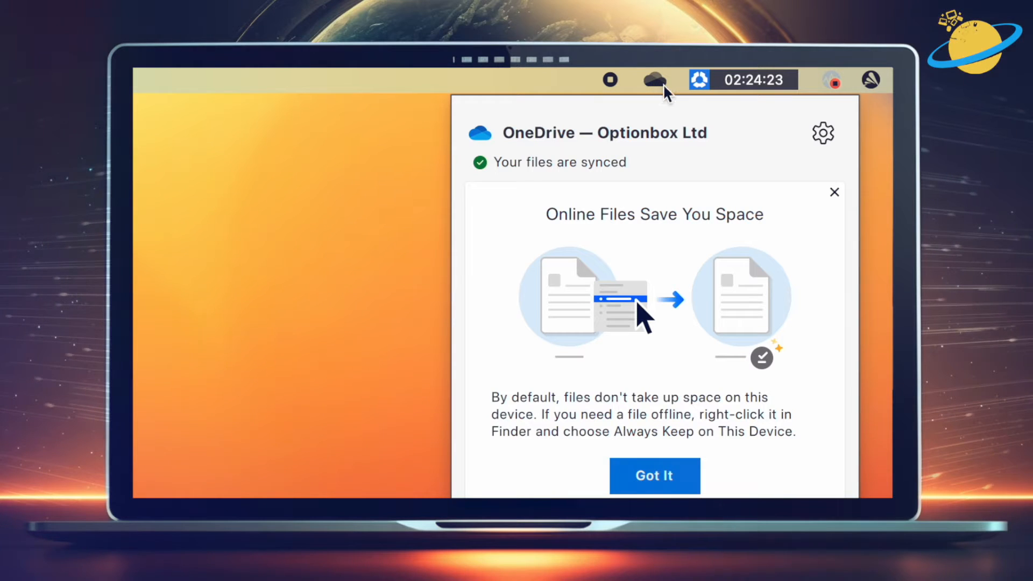
{"action": "left_click", "coordinate": [822, 133]}
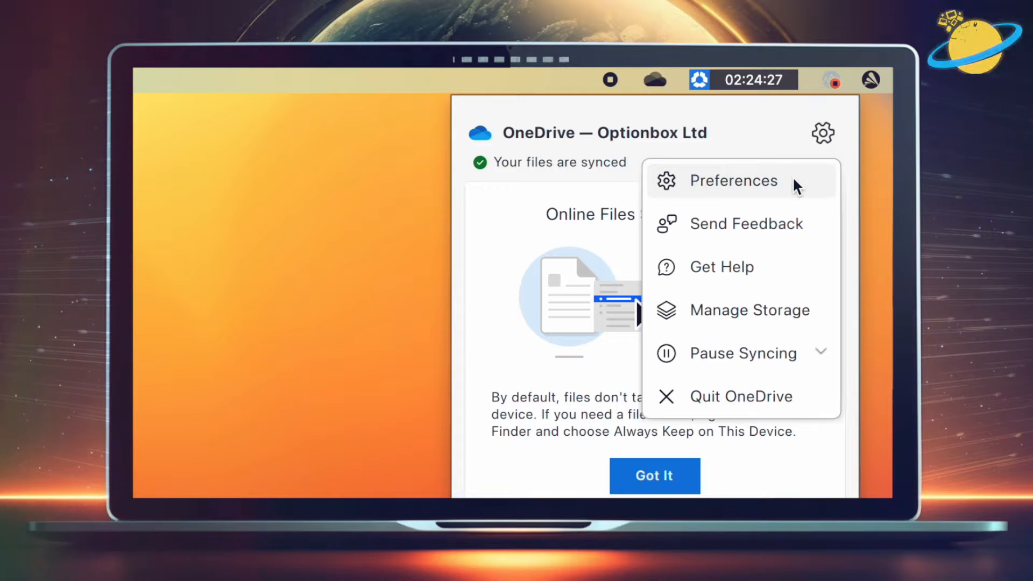
{"action": "left_click", "coordinate": [733, 181]}
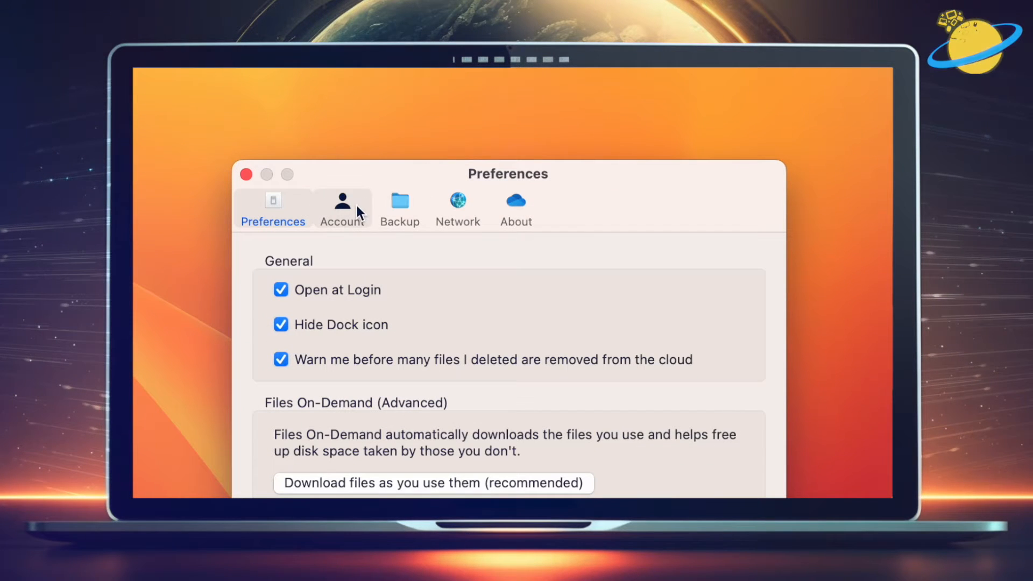
From the Account settings, unlink this Mac and confirm Unlink Account
{"action": "left_click", "coordinate": [342, 208]}
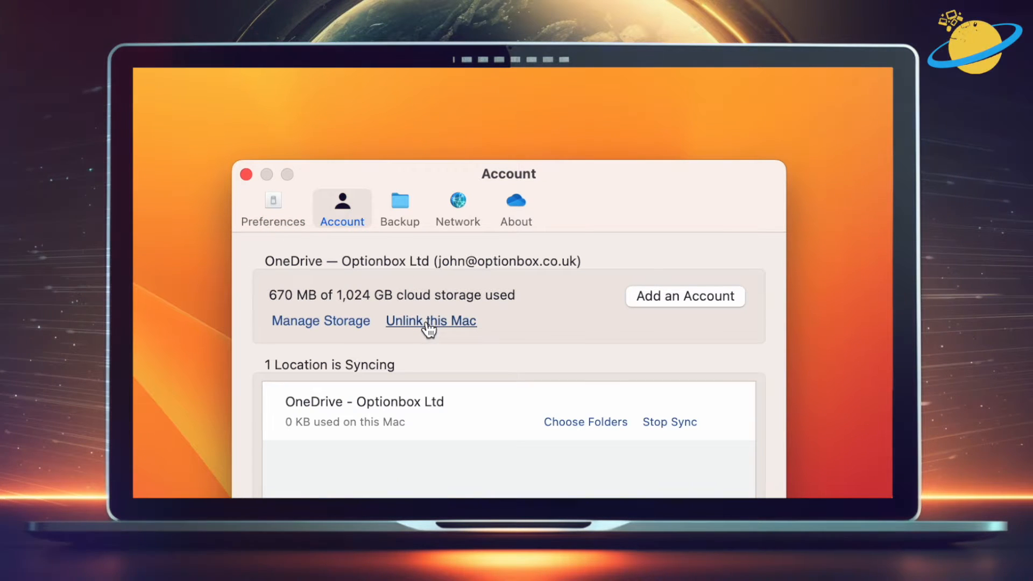
{"action": "left_click", "coordinate": [431, 320]}
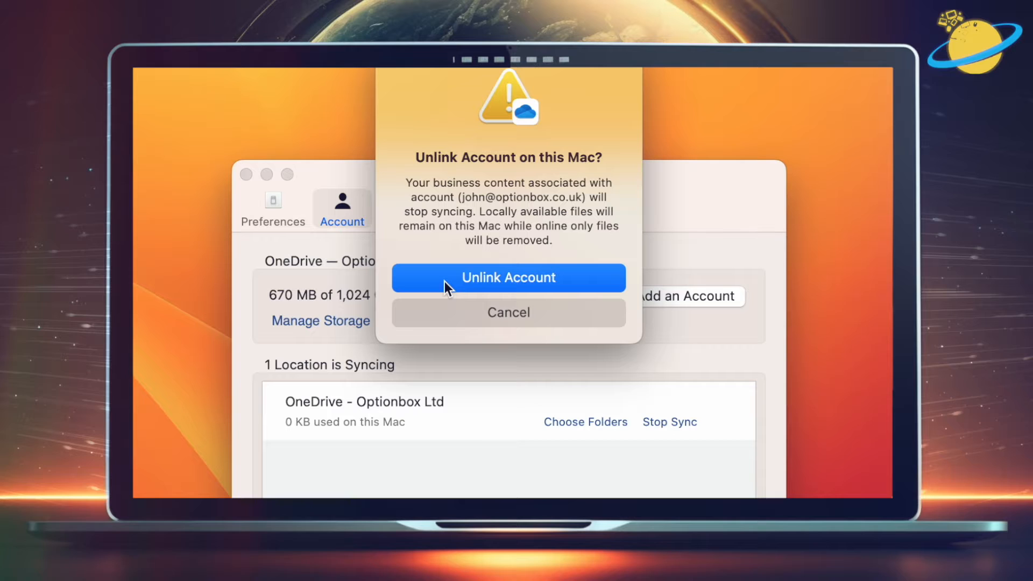
{"action": "left_click", "coordinate": [508, 278]}
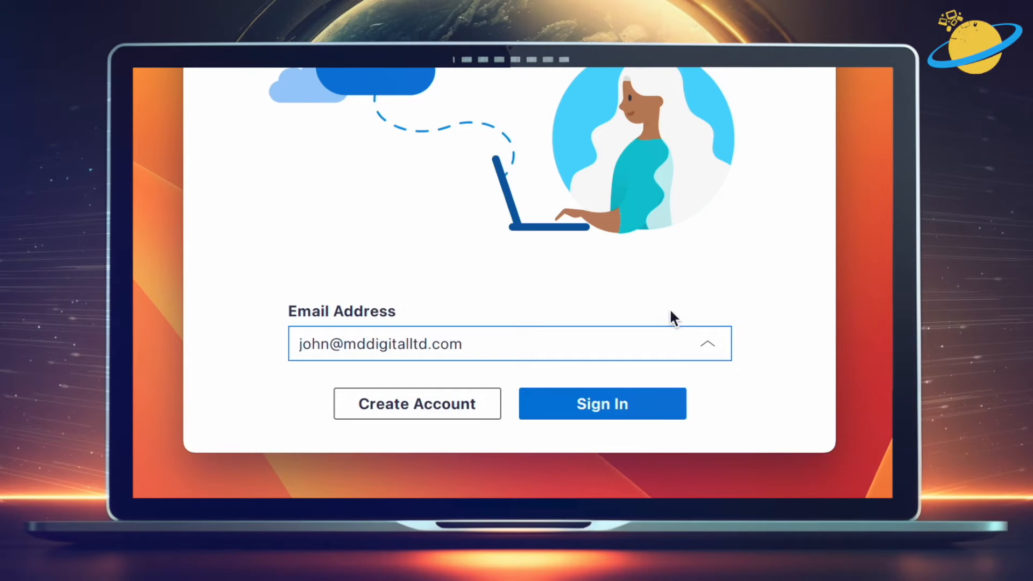
Sign back in with the previously used business address from the email dropdown
{"action": "left_click", "coordinate": [707, 344]}
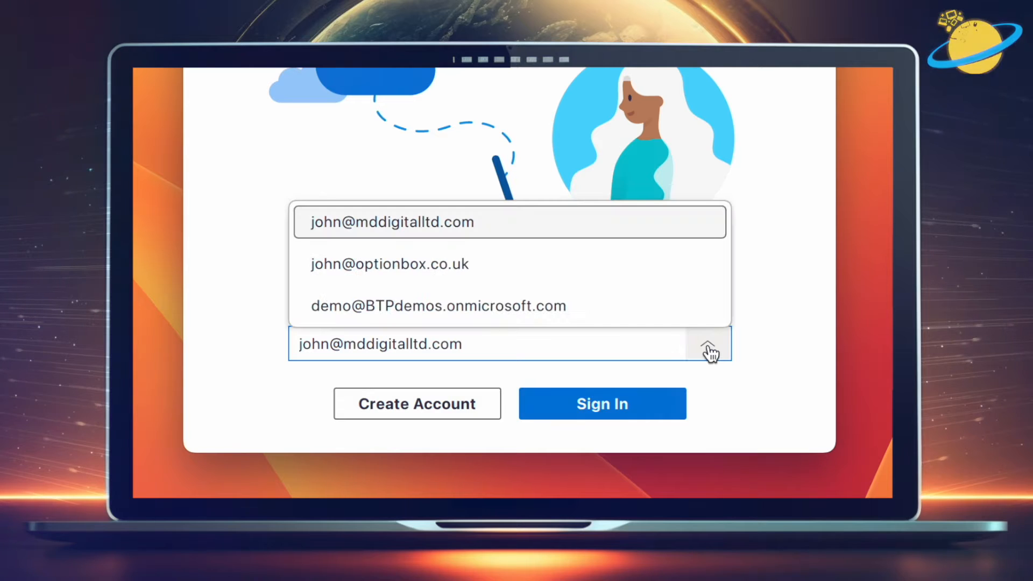
{"action": "mouse_move", "coordinate": [549, 278]}
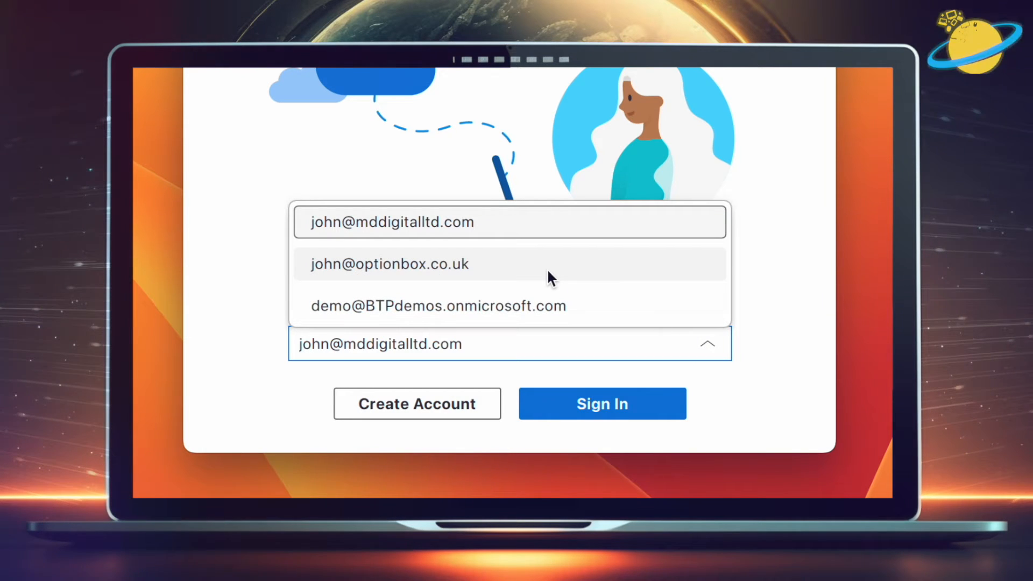
{"action": "left_click", "coordinate": [389, 265]}
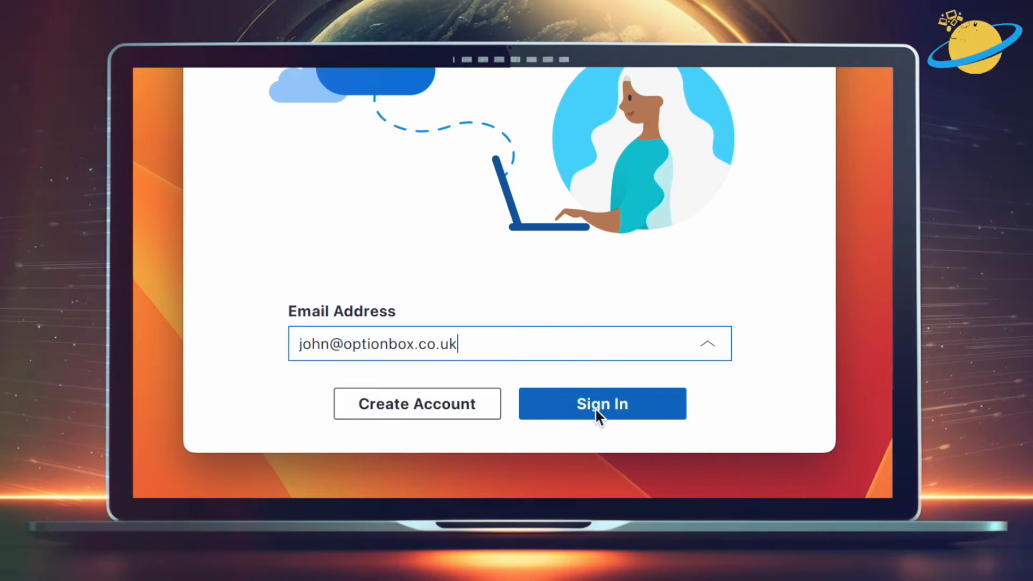
{"action": "left_click", "coordinate": [603, 403]}
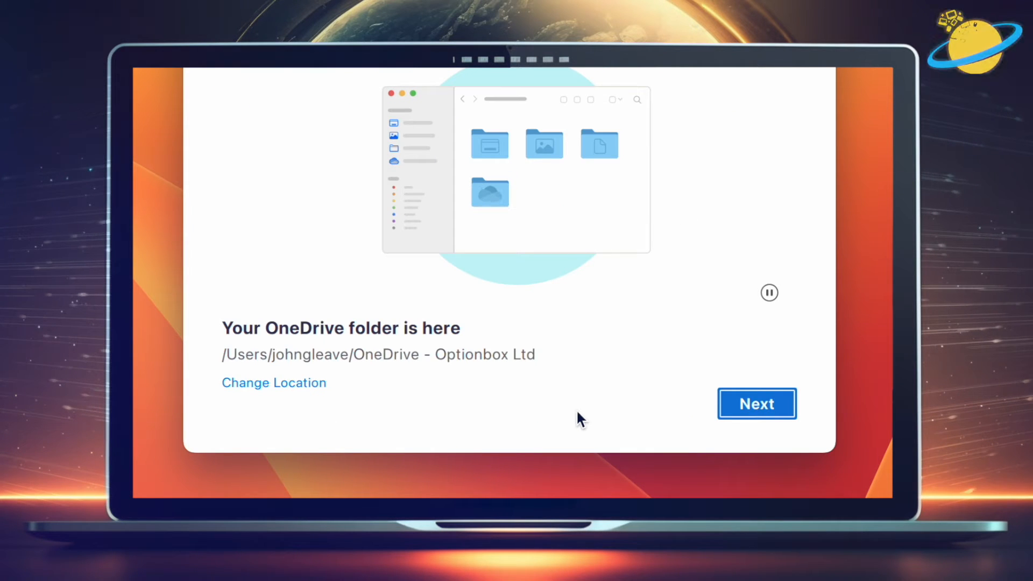
Create a new folder 'OneDrive (New)' in the home folder and choose it as the sync location
{"action": "left_click", "coordinate": [275, 383]}
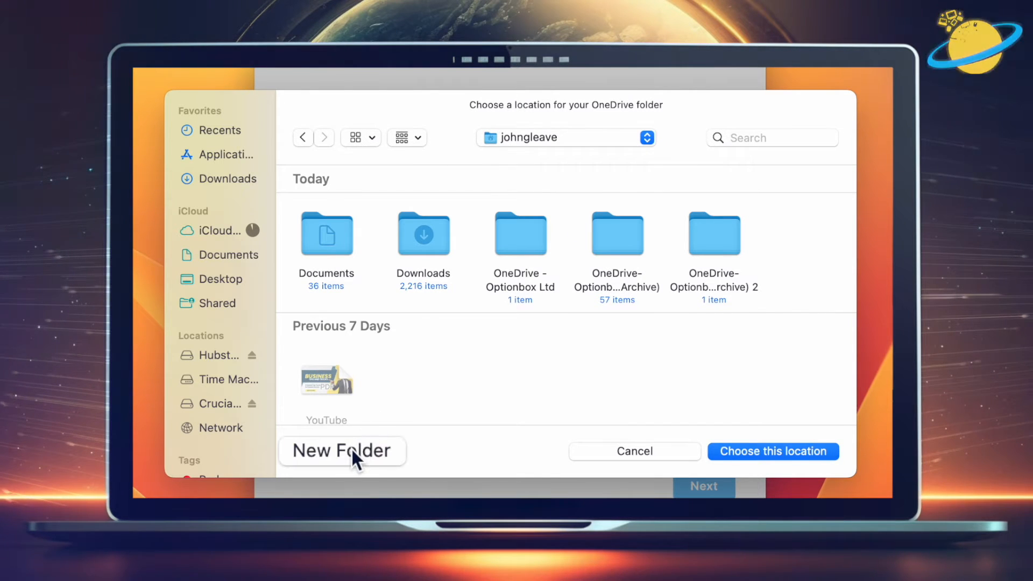
{"action": "left_click", "coordinate": [342, 450]}
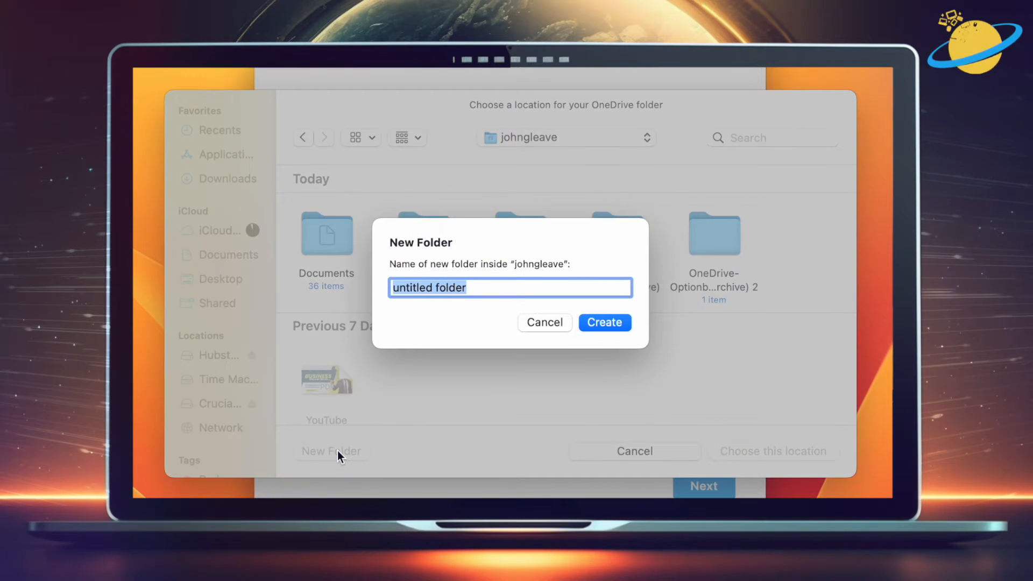
{"action": "type", "text": "OneDrive (Ne"}
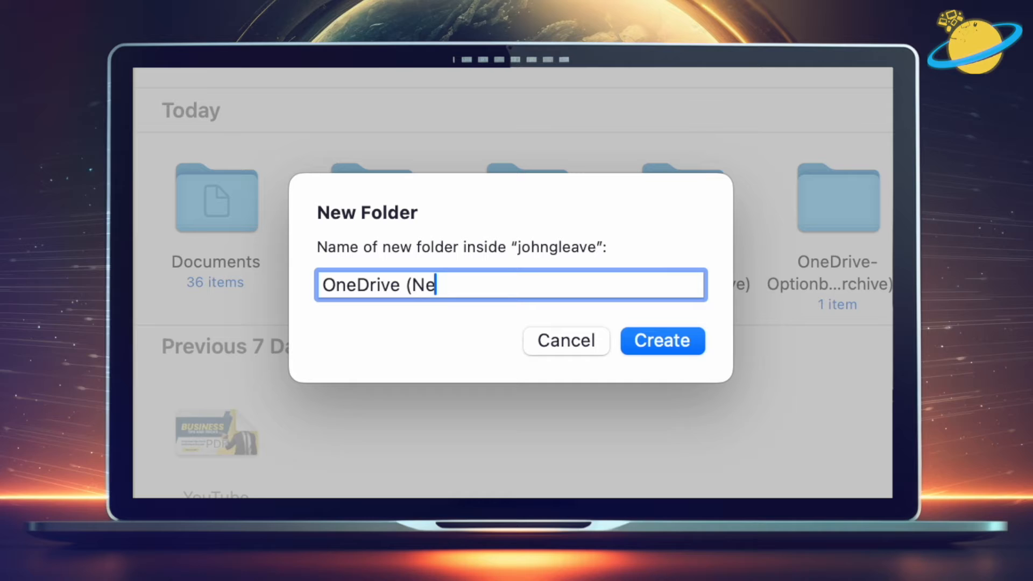
{"action": "type", "text": "w)"}
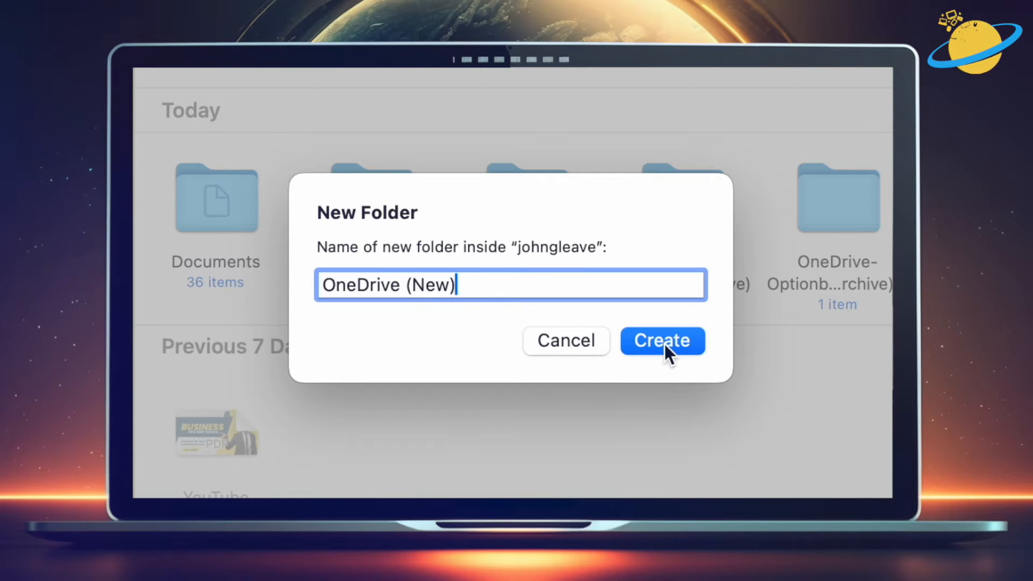
{"action": "left_click", "coordinate": [662, 340]}
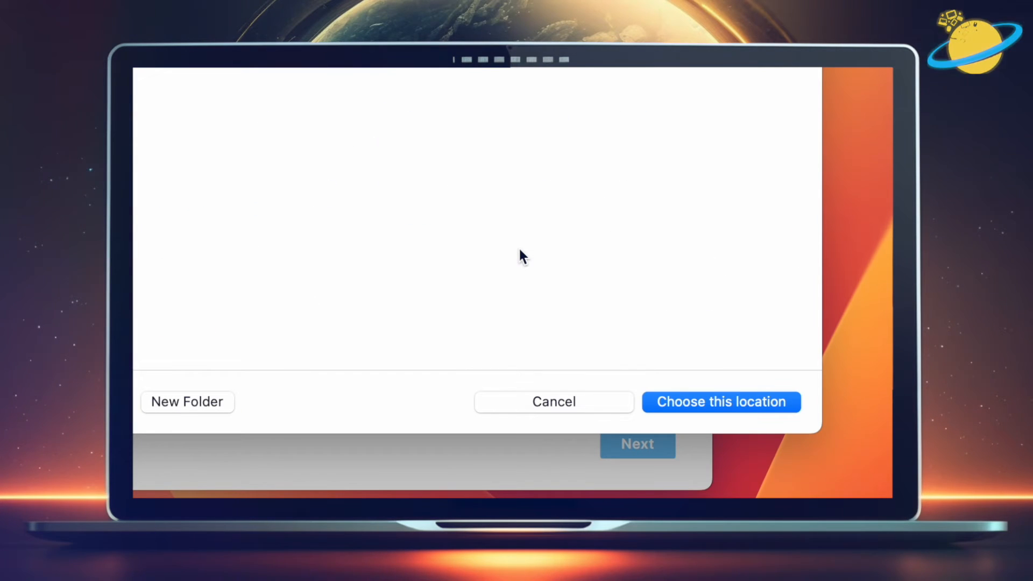
{"action": "mouse_move", "coordinate": [695, 409]}
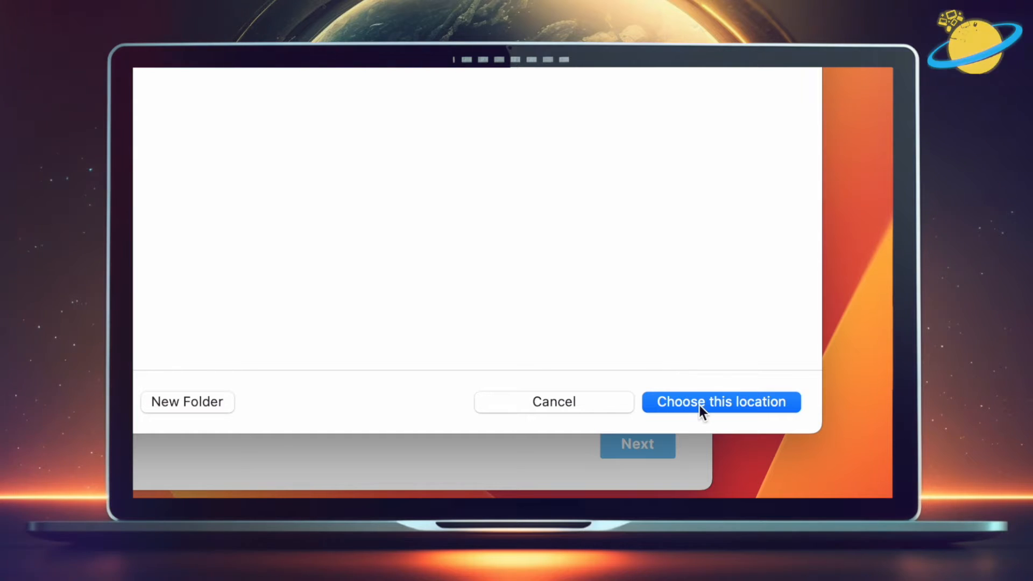
{"action": "left_click", "coordinate": [721, 403]}
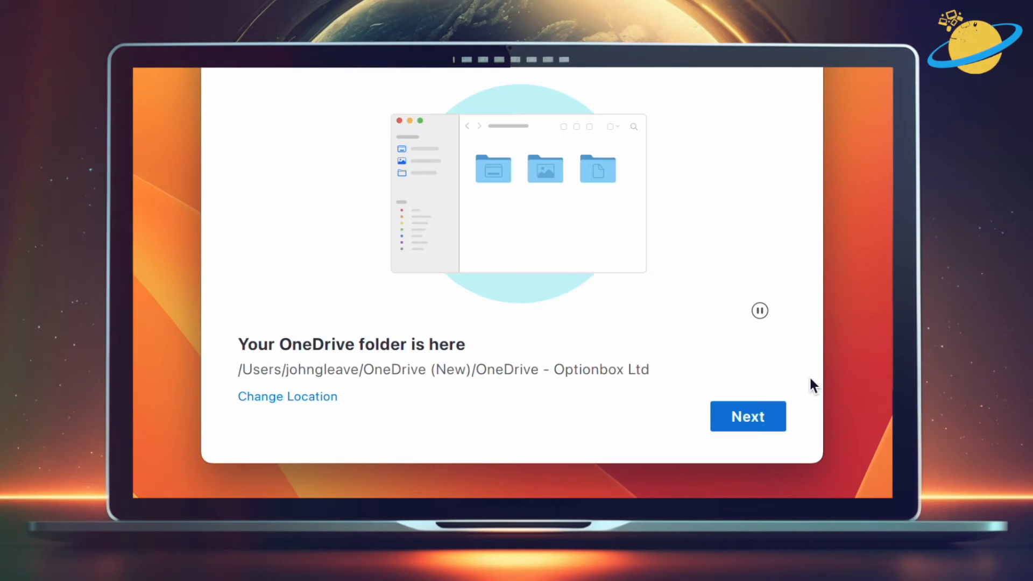
Finish the welcome walkthrough, choosing Later for the mobile app and Open OneDrive Folder
{"action": "left_click", "coordinate": [747, 417]}
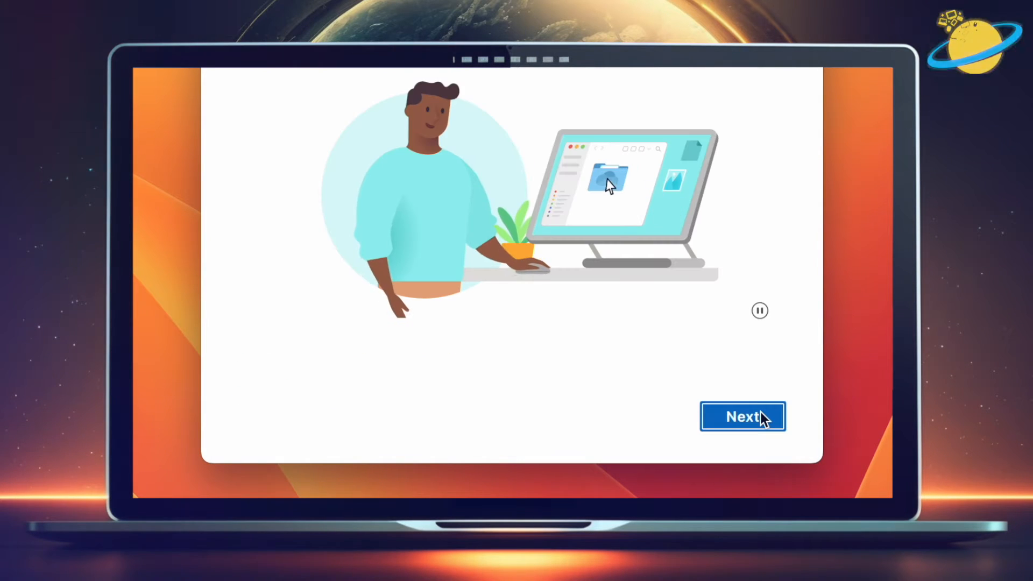
{"action": "left_click", "coordinate": [743, 416]}
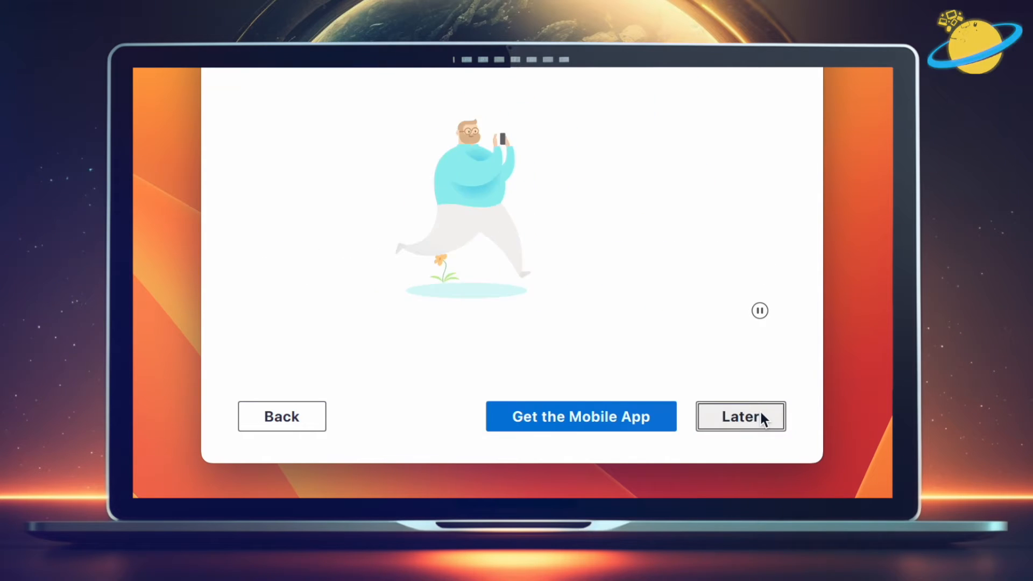
{"action": "left_click", "coordinate": [740, 416]}
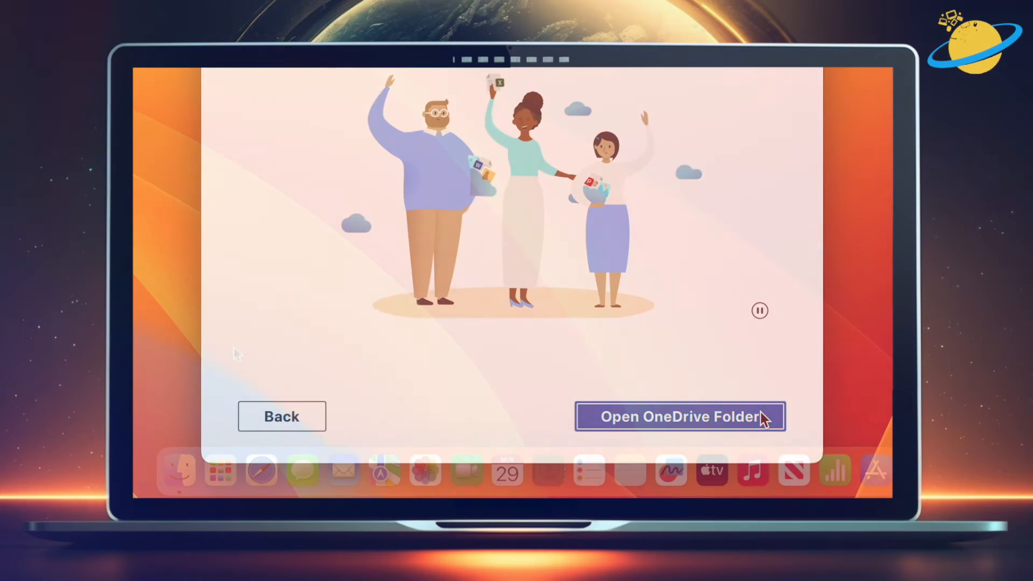
{"action": "left_click", "coordinate": [680, 416]}
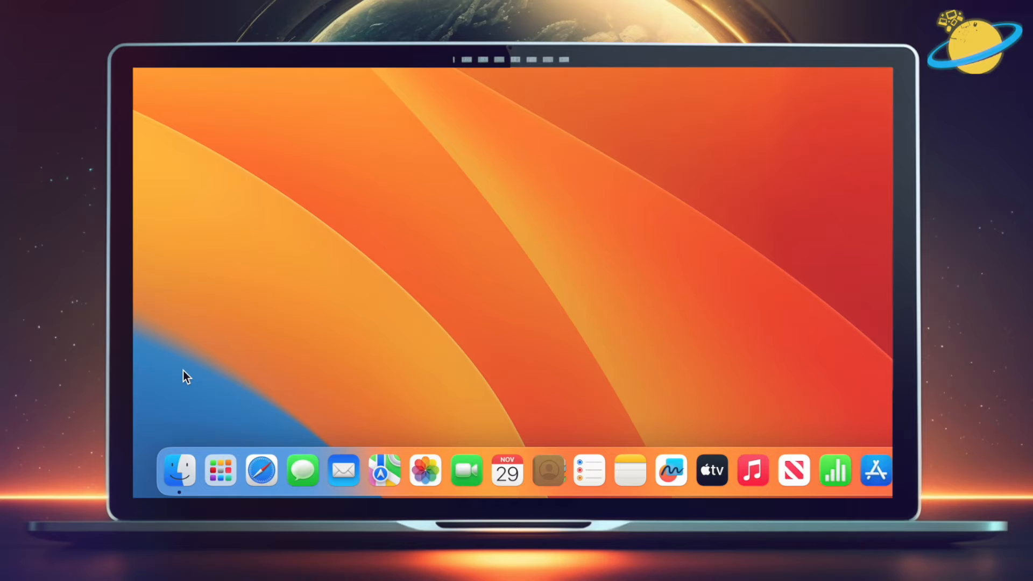
{"action": "mouse_move", "coordinate": [178, 474]}
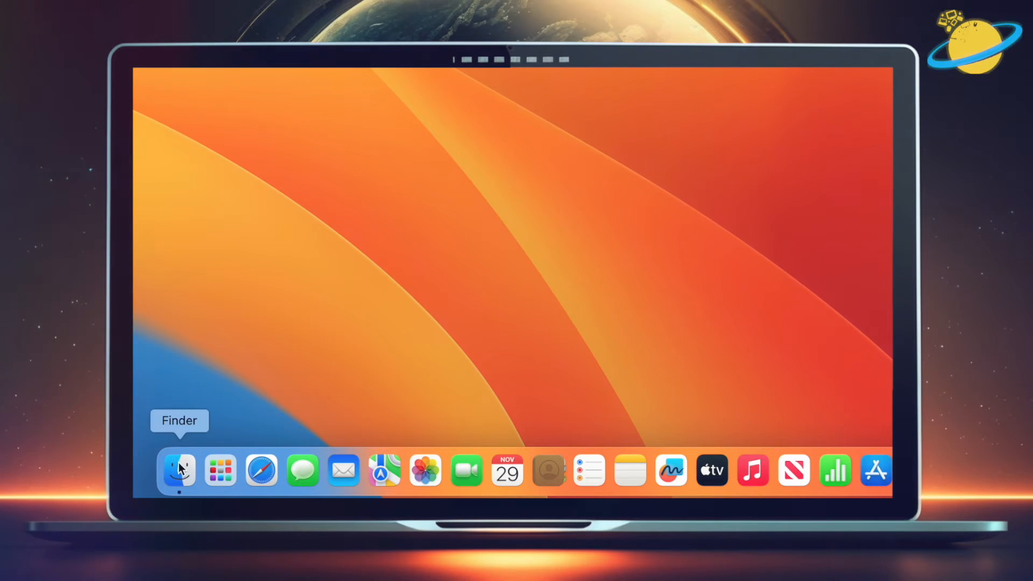
In Finder's Applications, show the package contents of the OneDrive app
{"action": "left_click", "coordinate": [178, 469]}
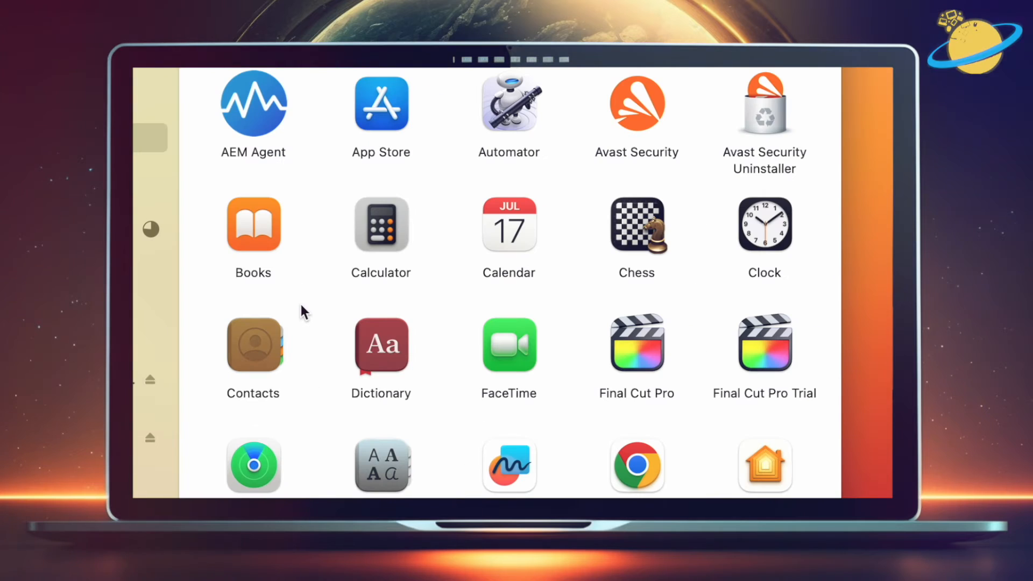
{"action": "scroll", "scroll_direction": "down", "scroll_amount": 3}
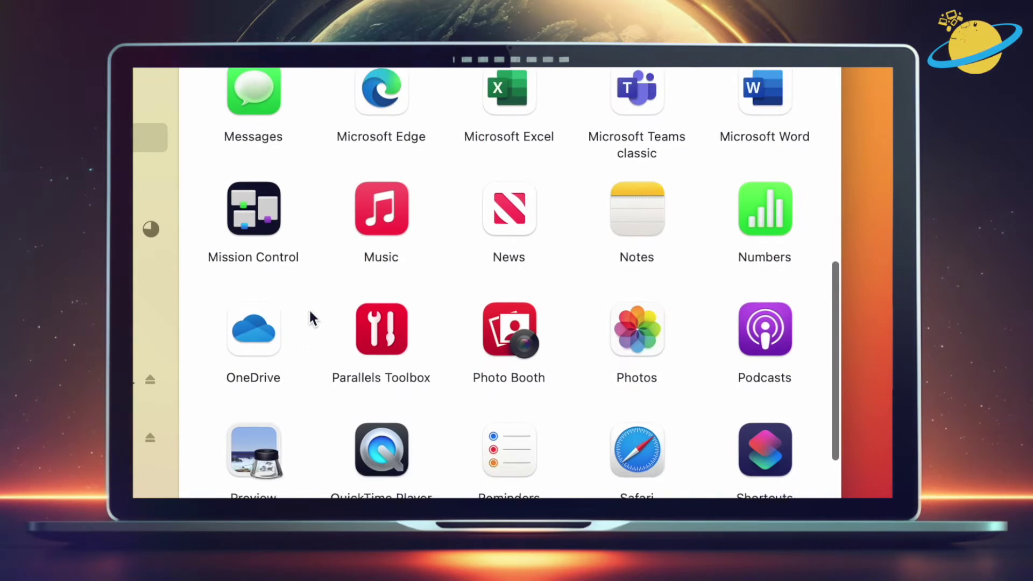
{"action": "right_click", "coordinate": [254, 328]}
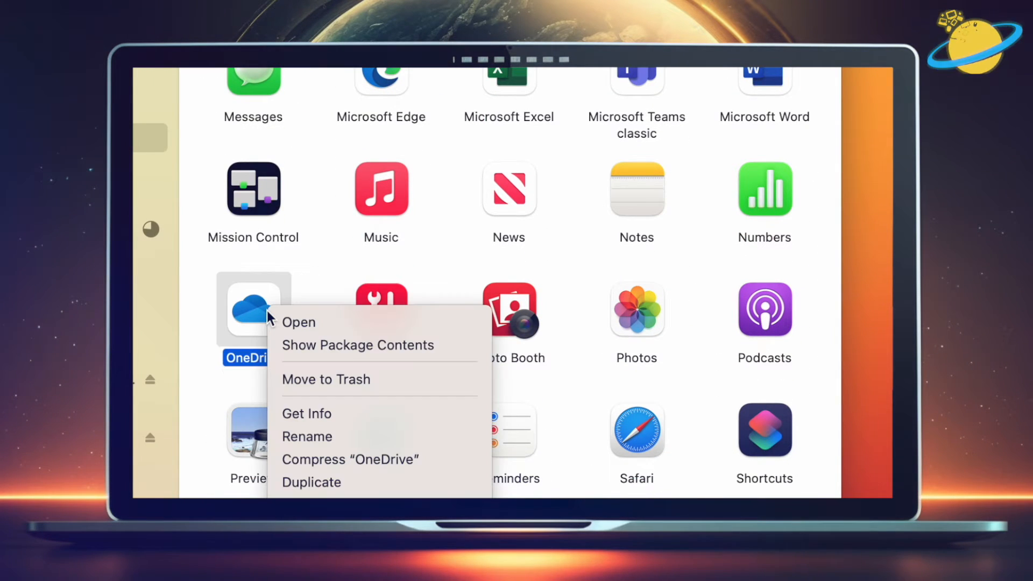
{"action": "mouse_move", "coordinate": [372, 352]}
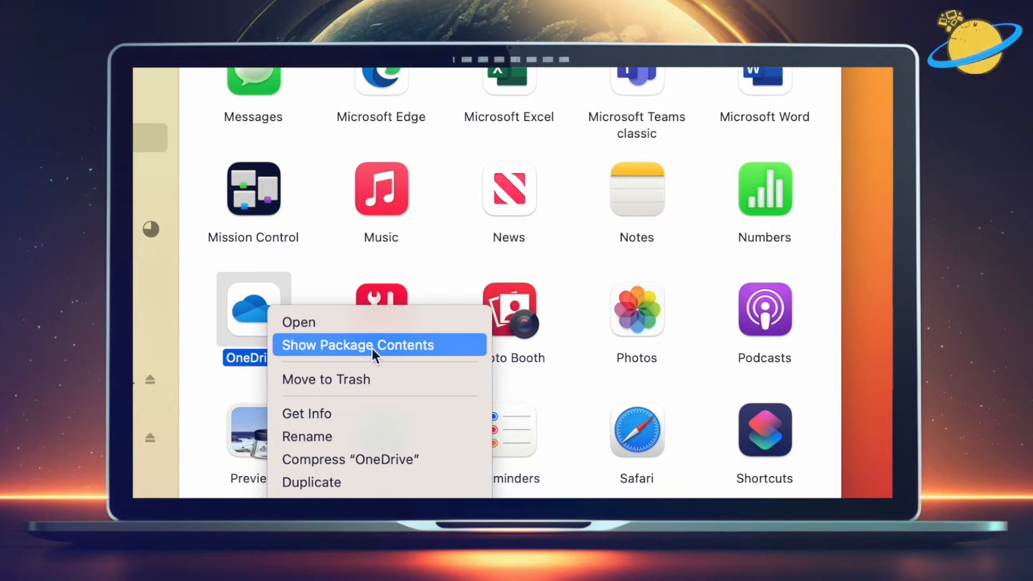
{"action": "left_click", "coordinate": [358, 345]}
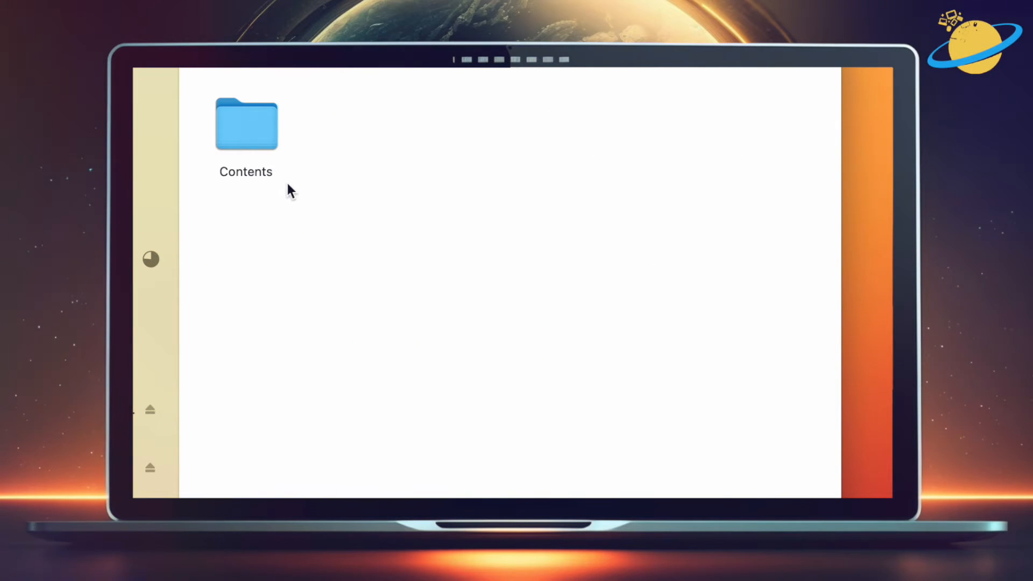
Inside Contents > Resources, run the ResetOneDriveAppStandalone.command script
{"action": "double_click", "coordinate": [246, 124]}
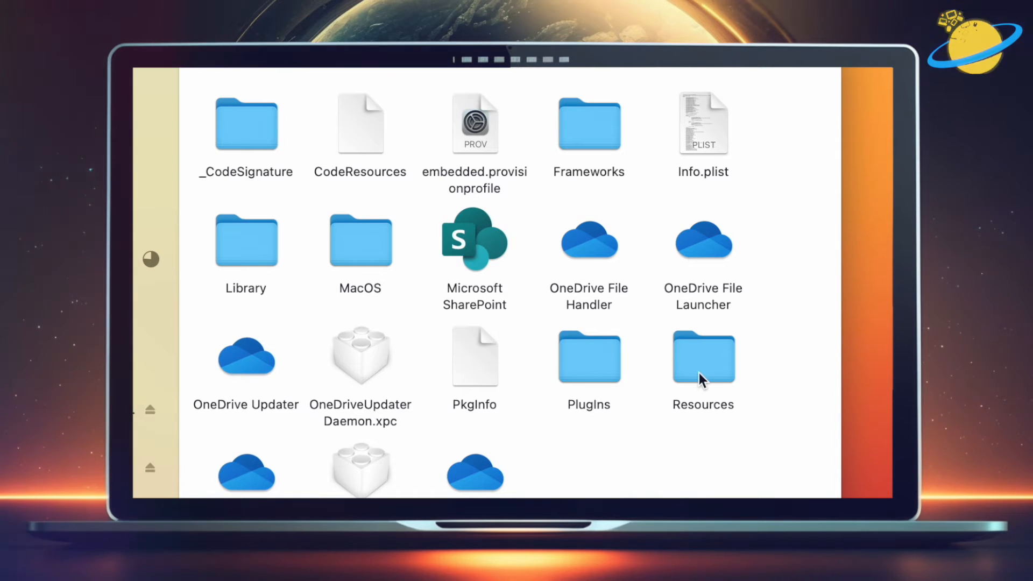
{"action": "scroll", "scroll_direction": "down", "scroll_amount": 3}
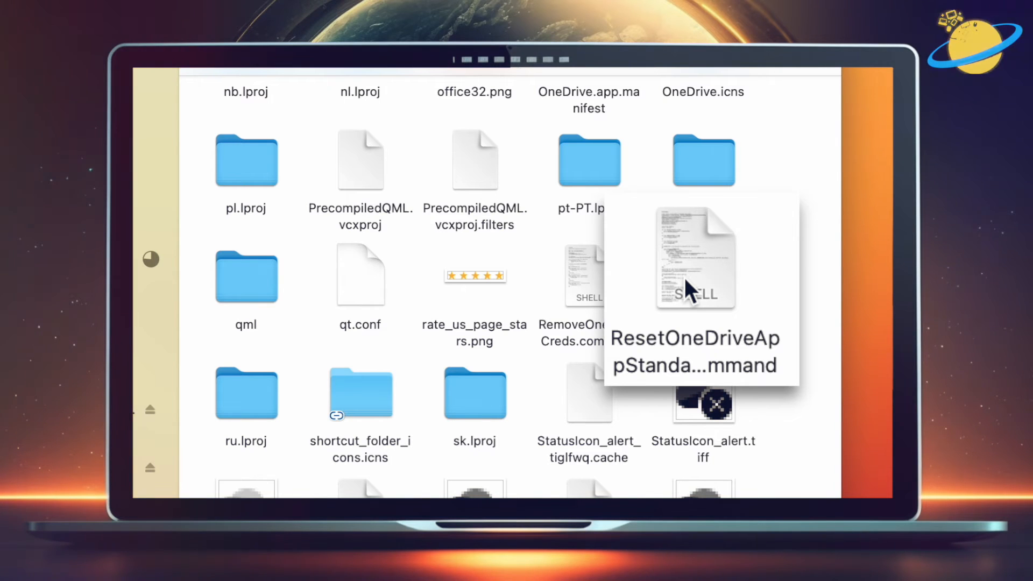
{"action": "double_click", "coordinate": [695, 257]}
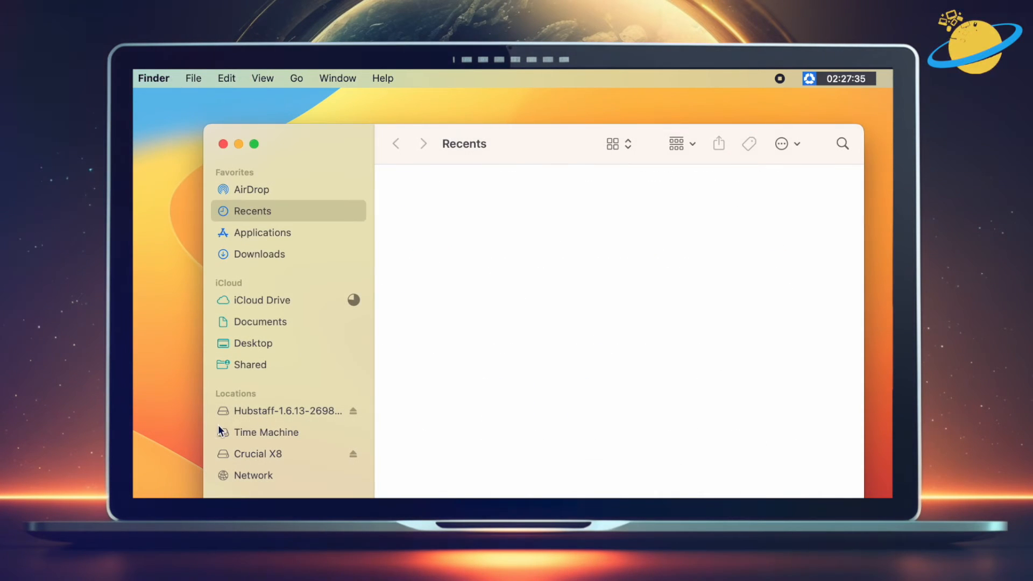
Relaunch OneDrive from Finder's Applications folder to reach its folder-location setup screen
{"action": "left_click", "coordinate": [261, 232]}
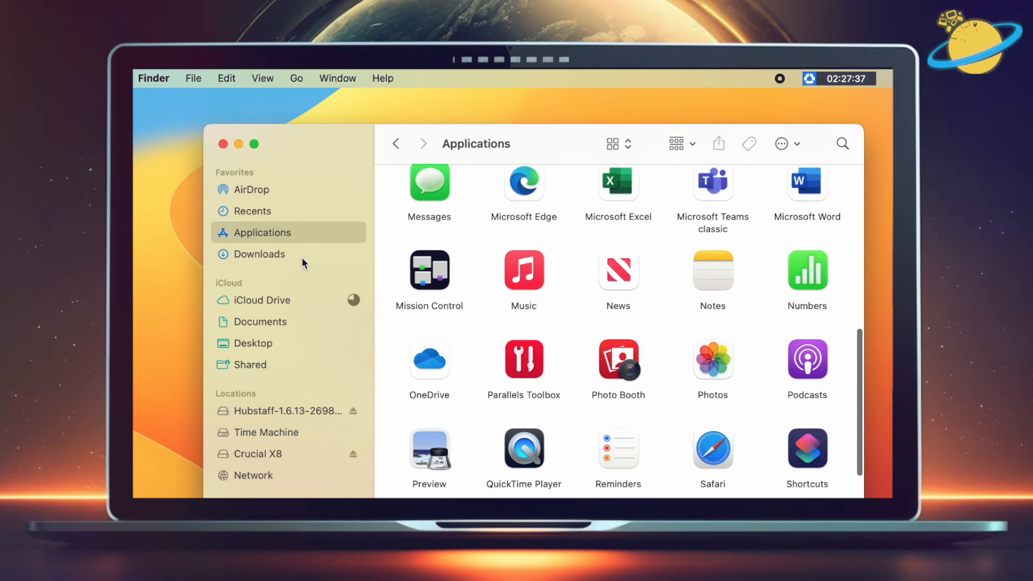
{"action": "mouse_move", "coordinate": [428, 368]}
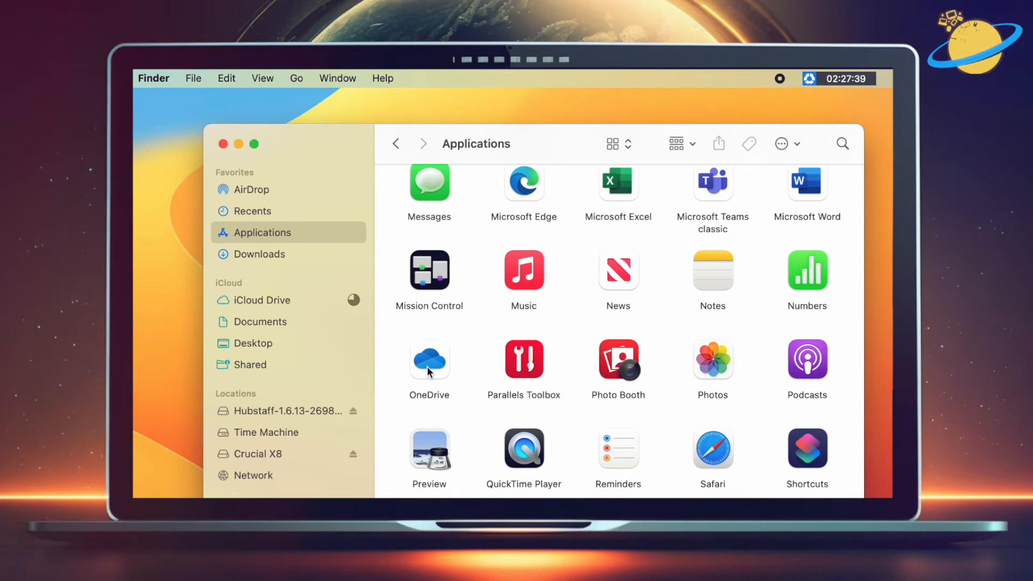
{"action": "left_click", "coordinate": [430, 362]}
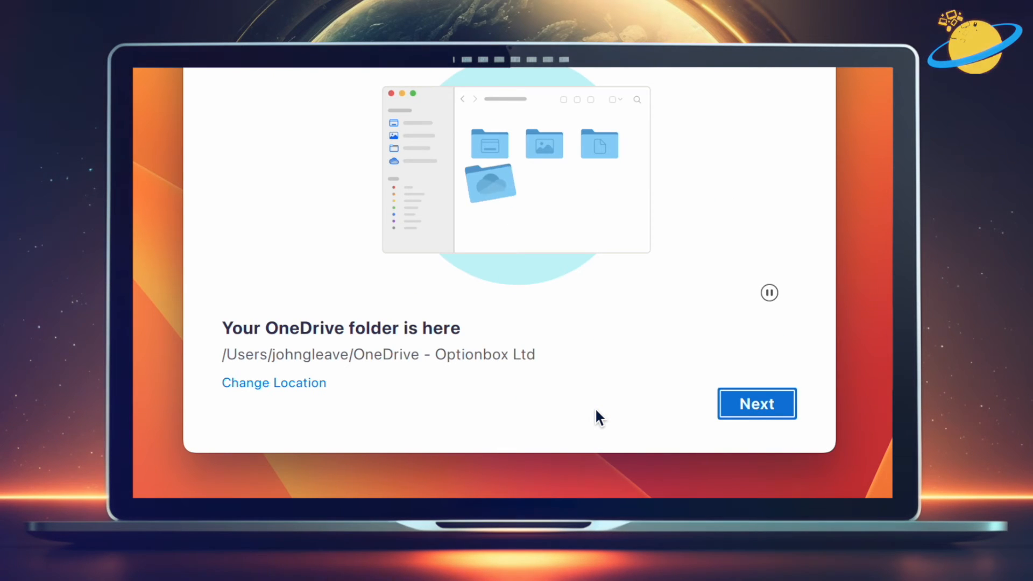
Change and confirm the OneDrive folder location, then complete setup with Open OneDrive Folder
{"action": "left_click", "coordinate": [274, 383]}
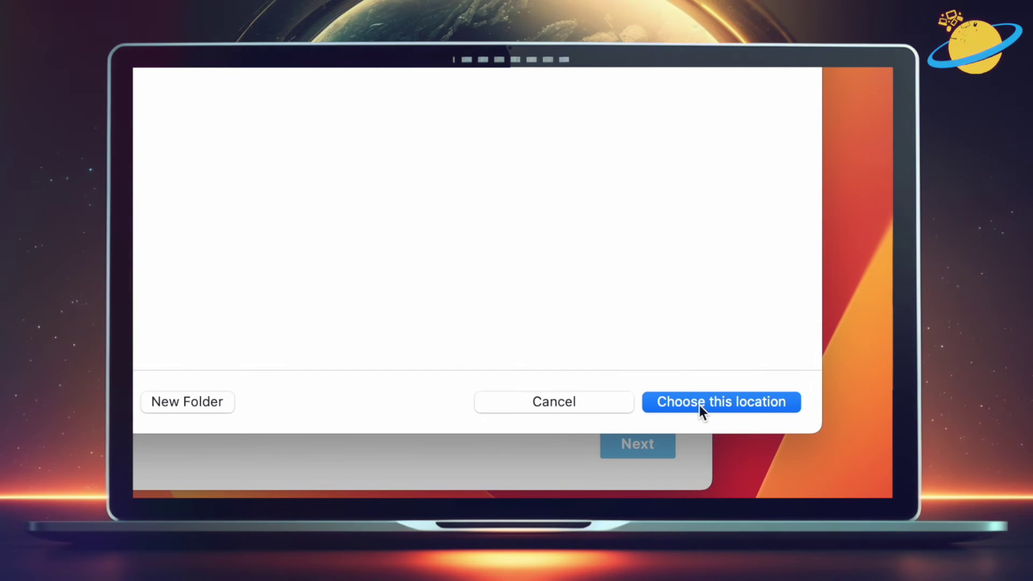
{"action": "left_click", "coordinate": [721, 403]}
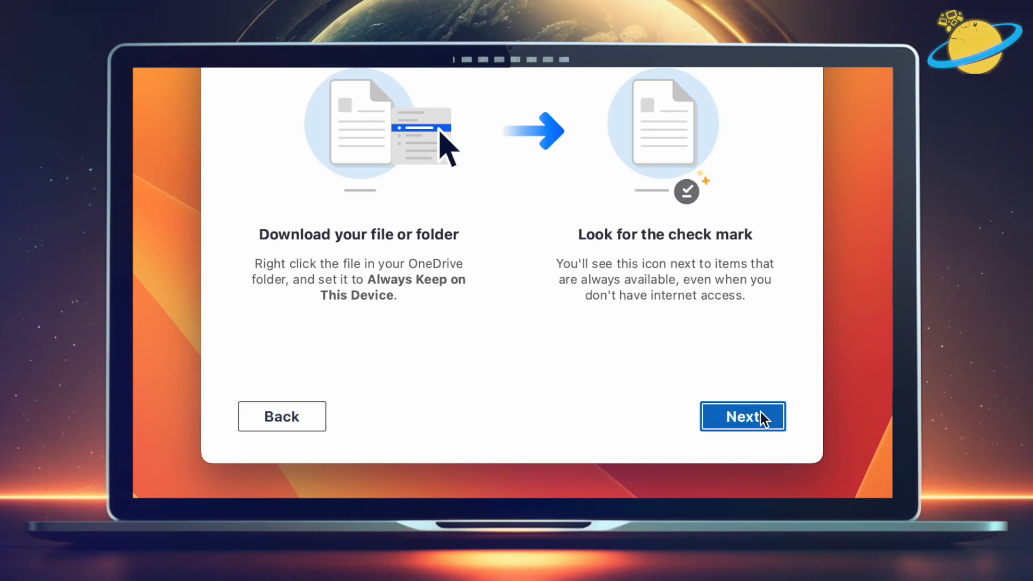
{"action": "left_click", "coordinate": [743, 417]}
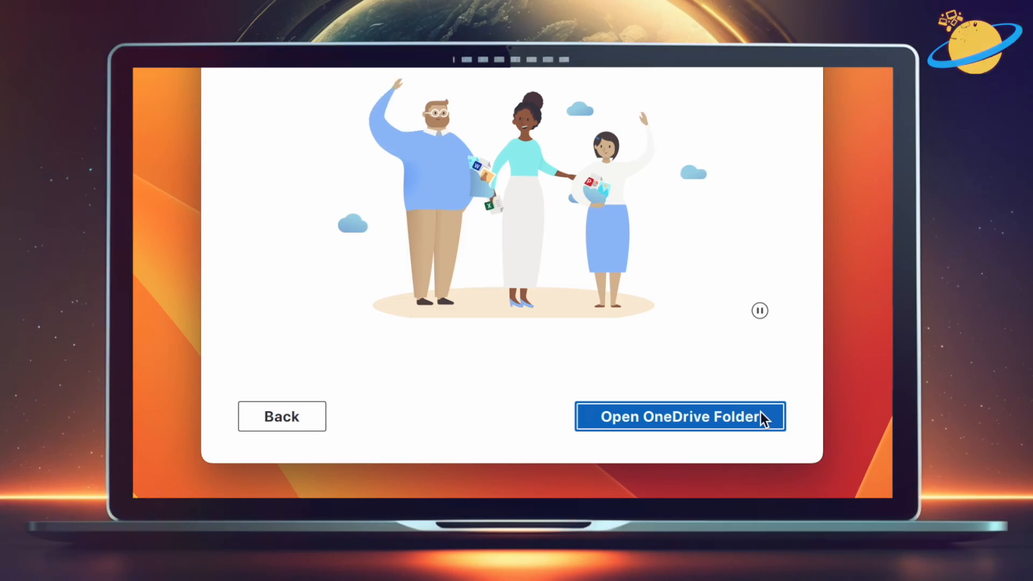
{"action": "left_click", "coordinate": [680, 417]}
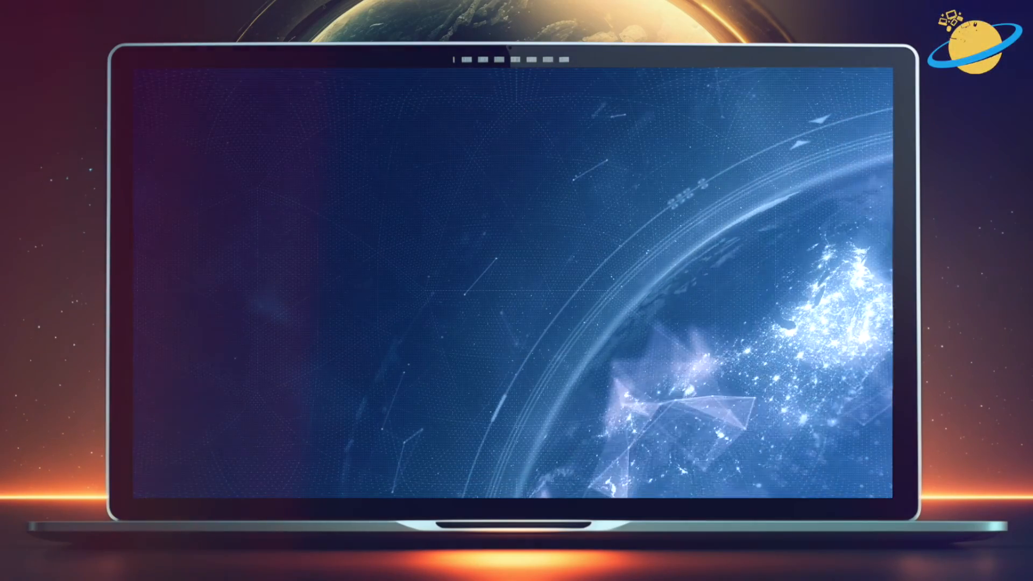